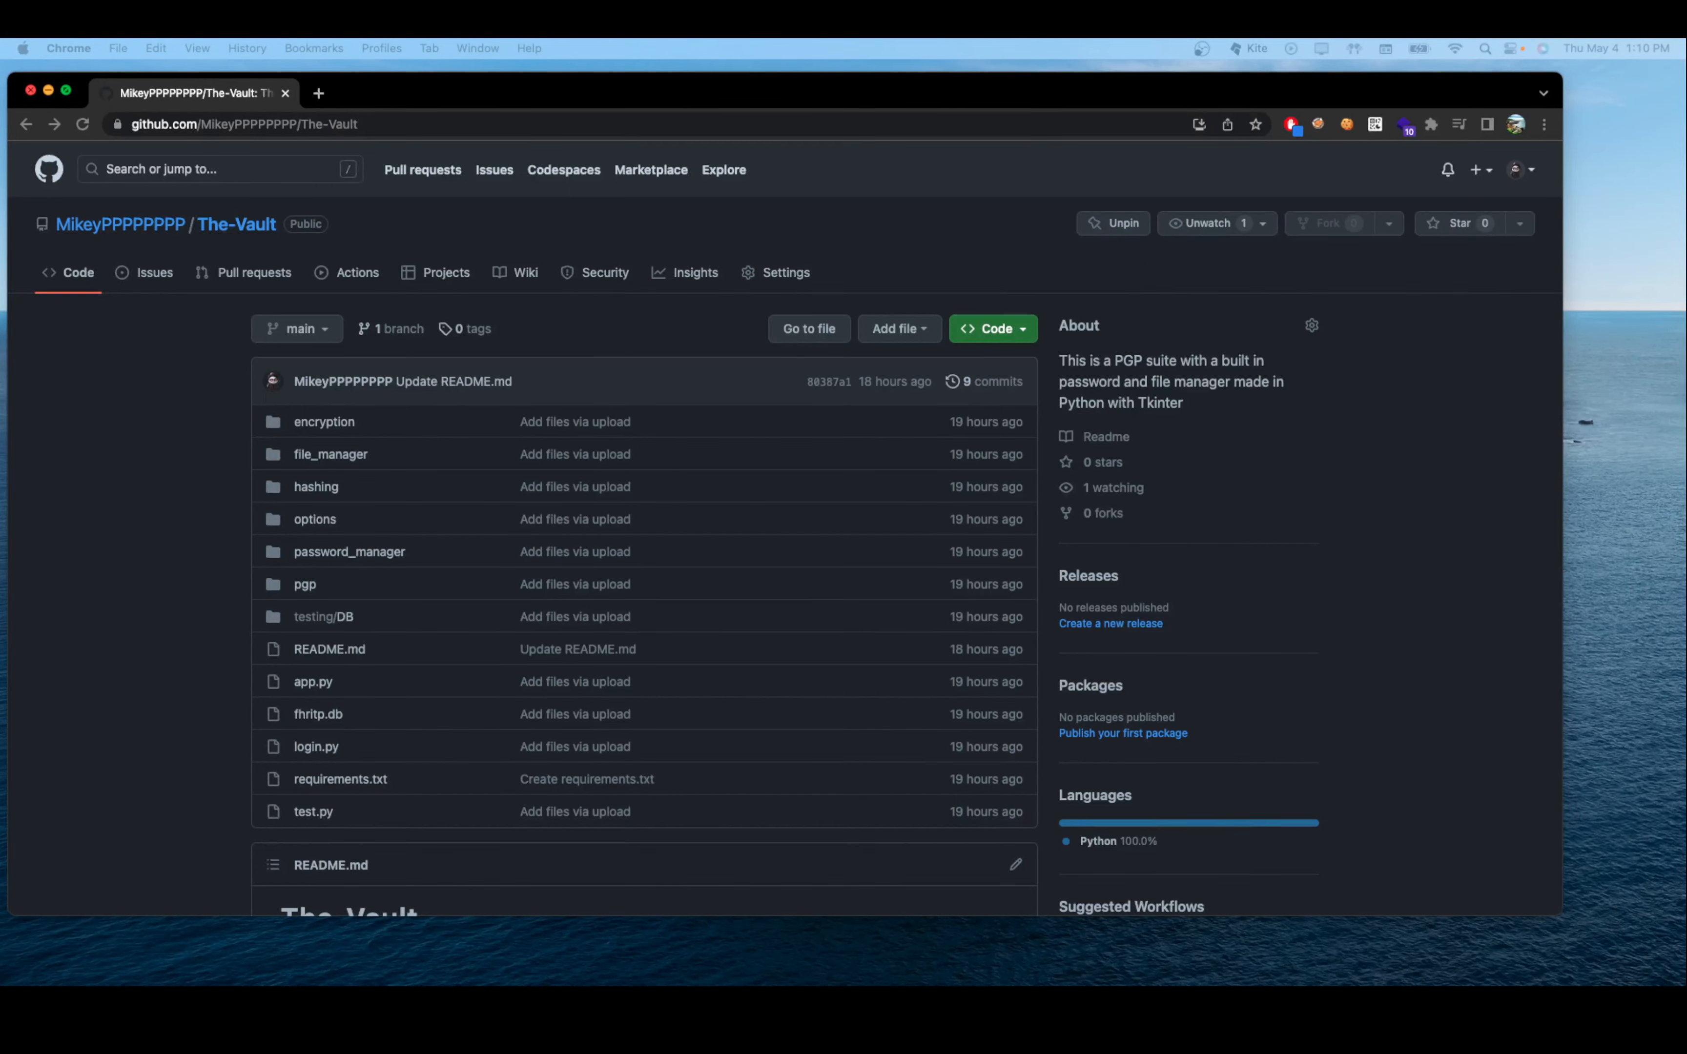
Step: Scroll through the python-gnupg docs down to the acknowledgements and back toward the top
scroll(down, 3)
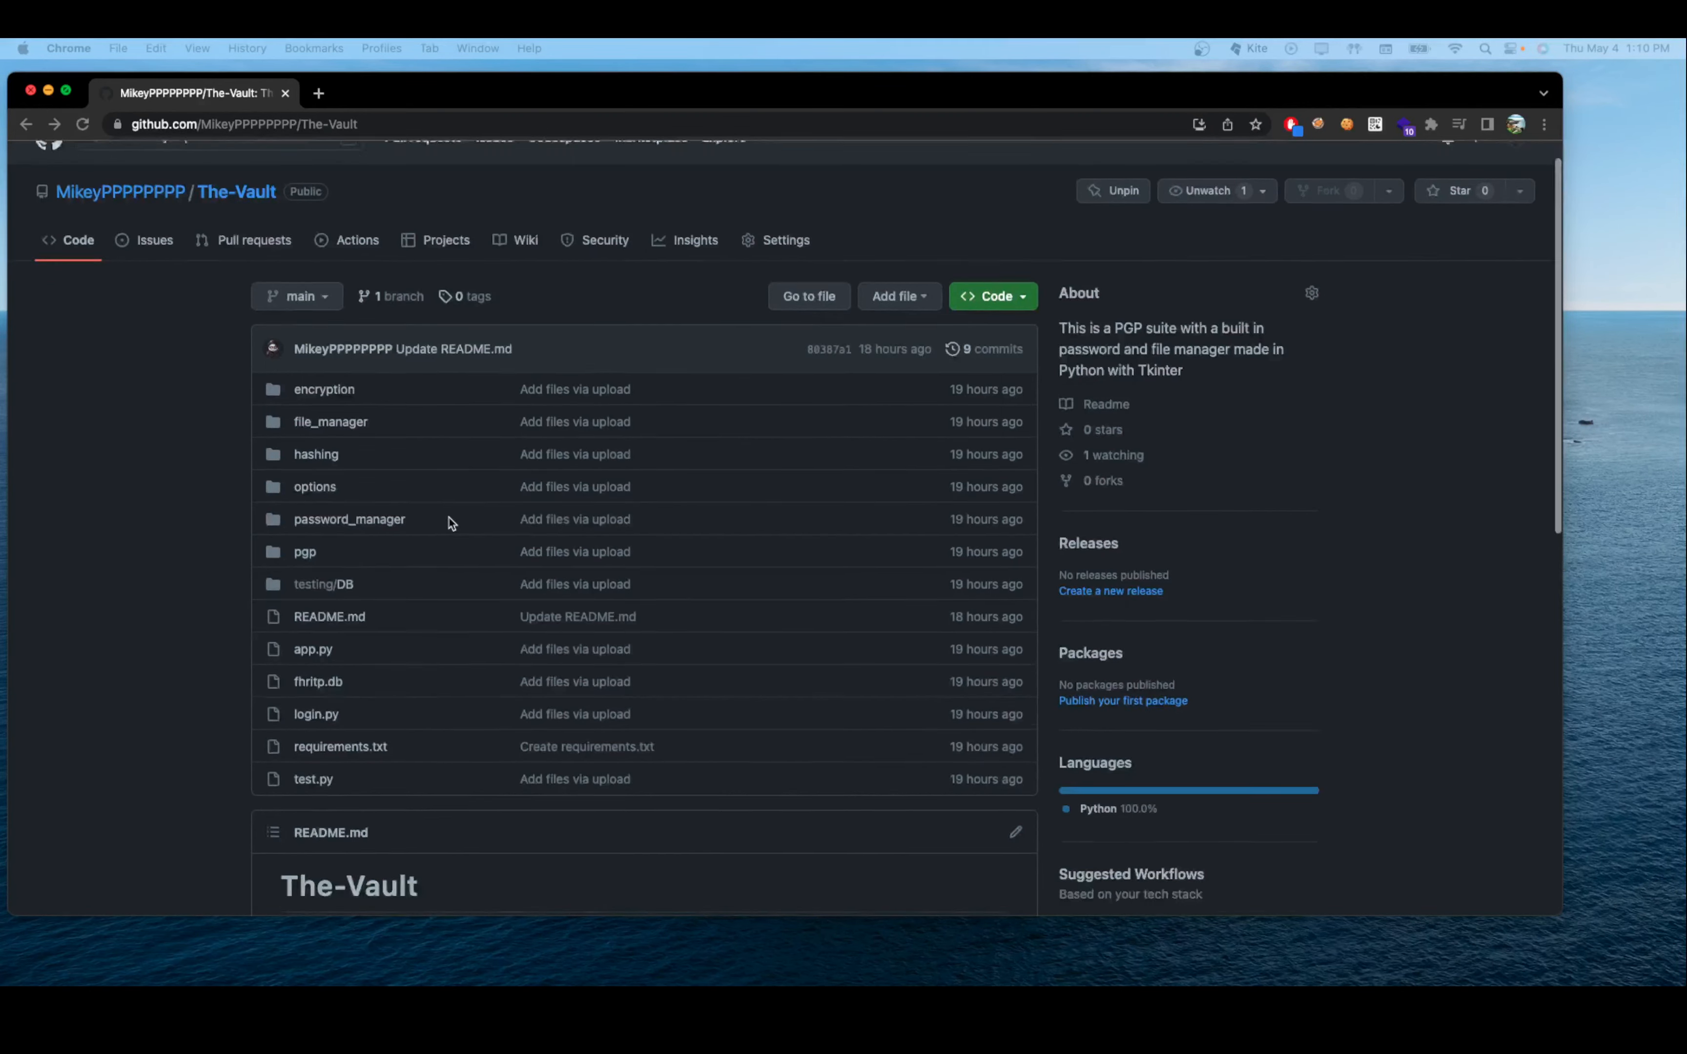
scroll(down, 3)
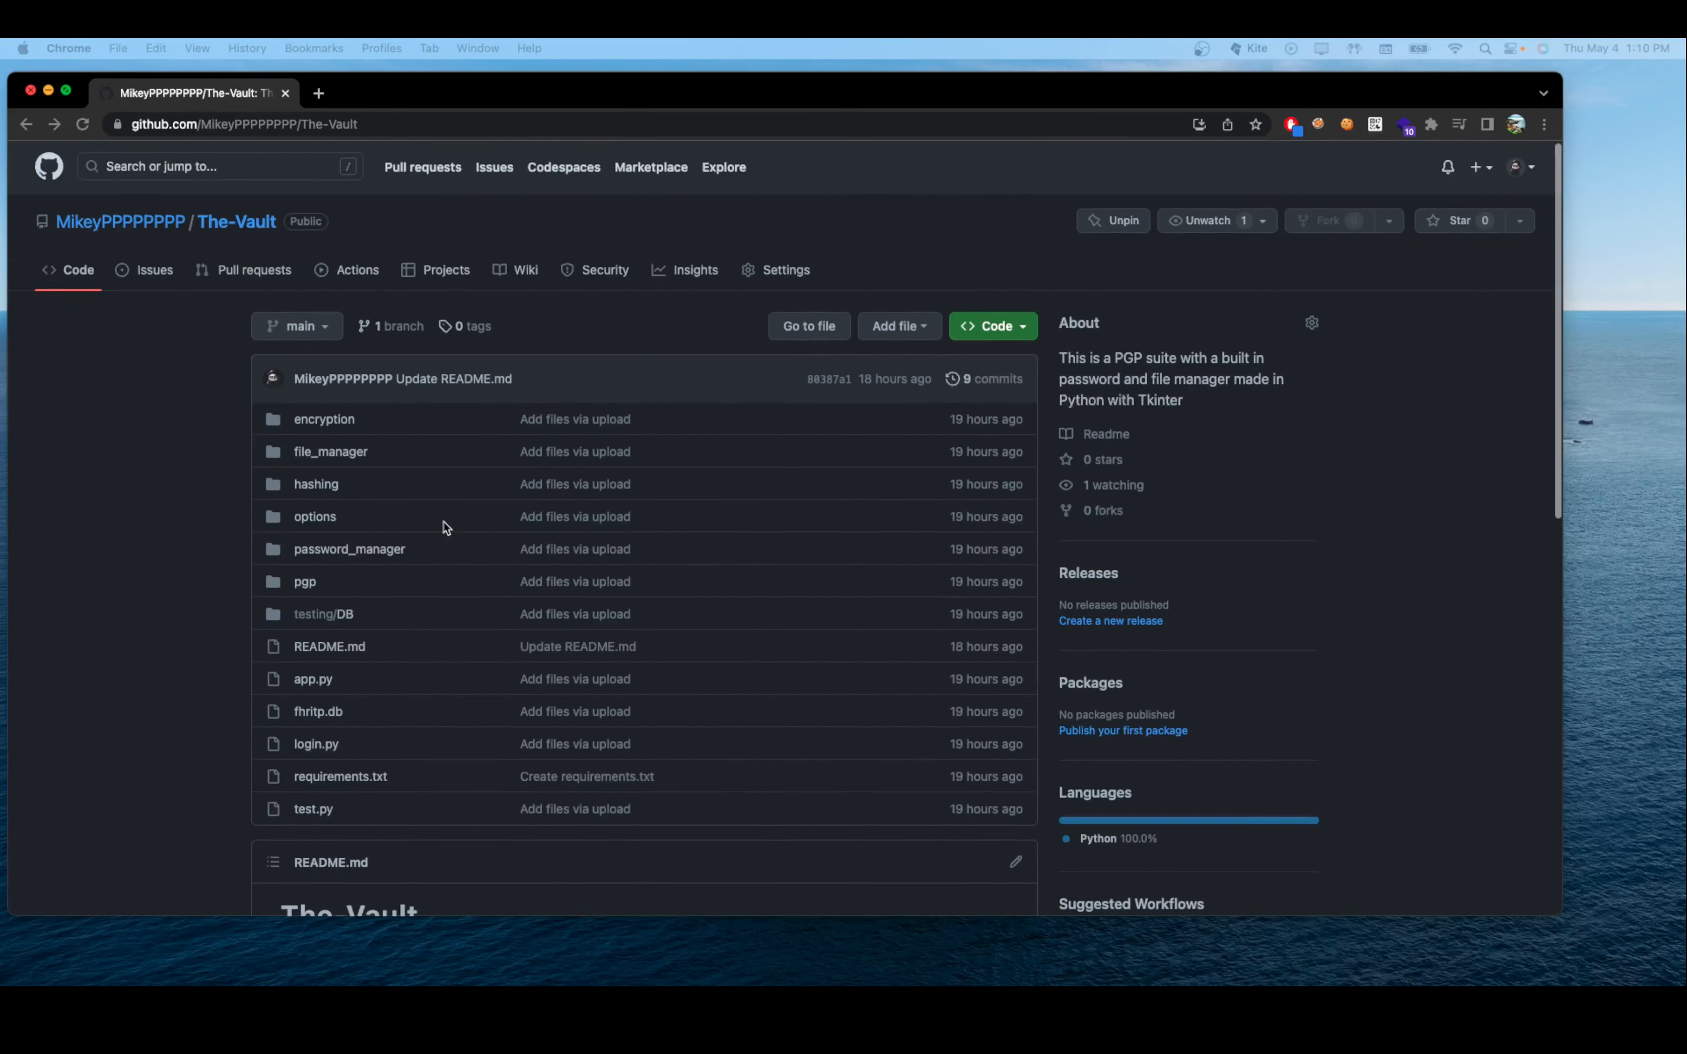
scroll(down, 3)
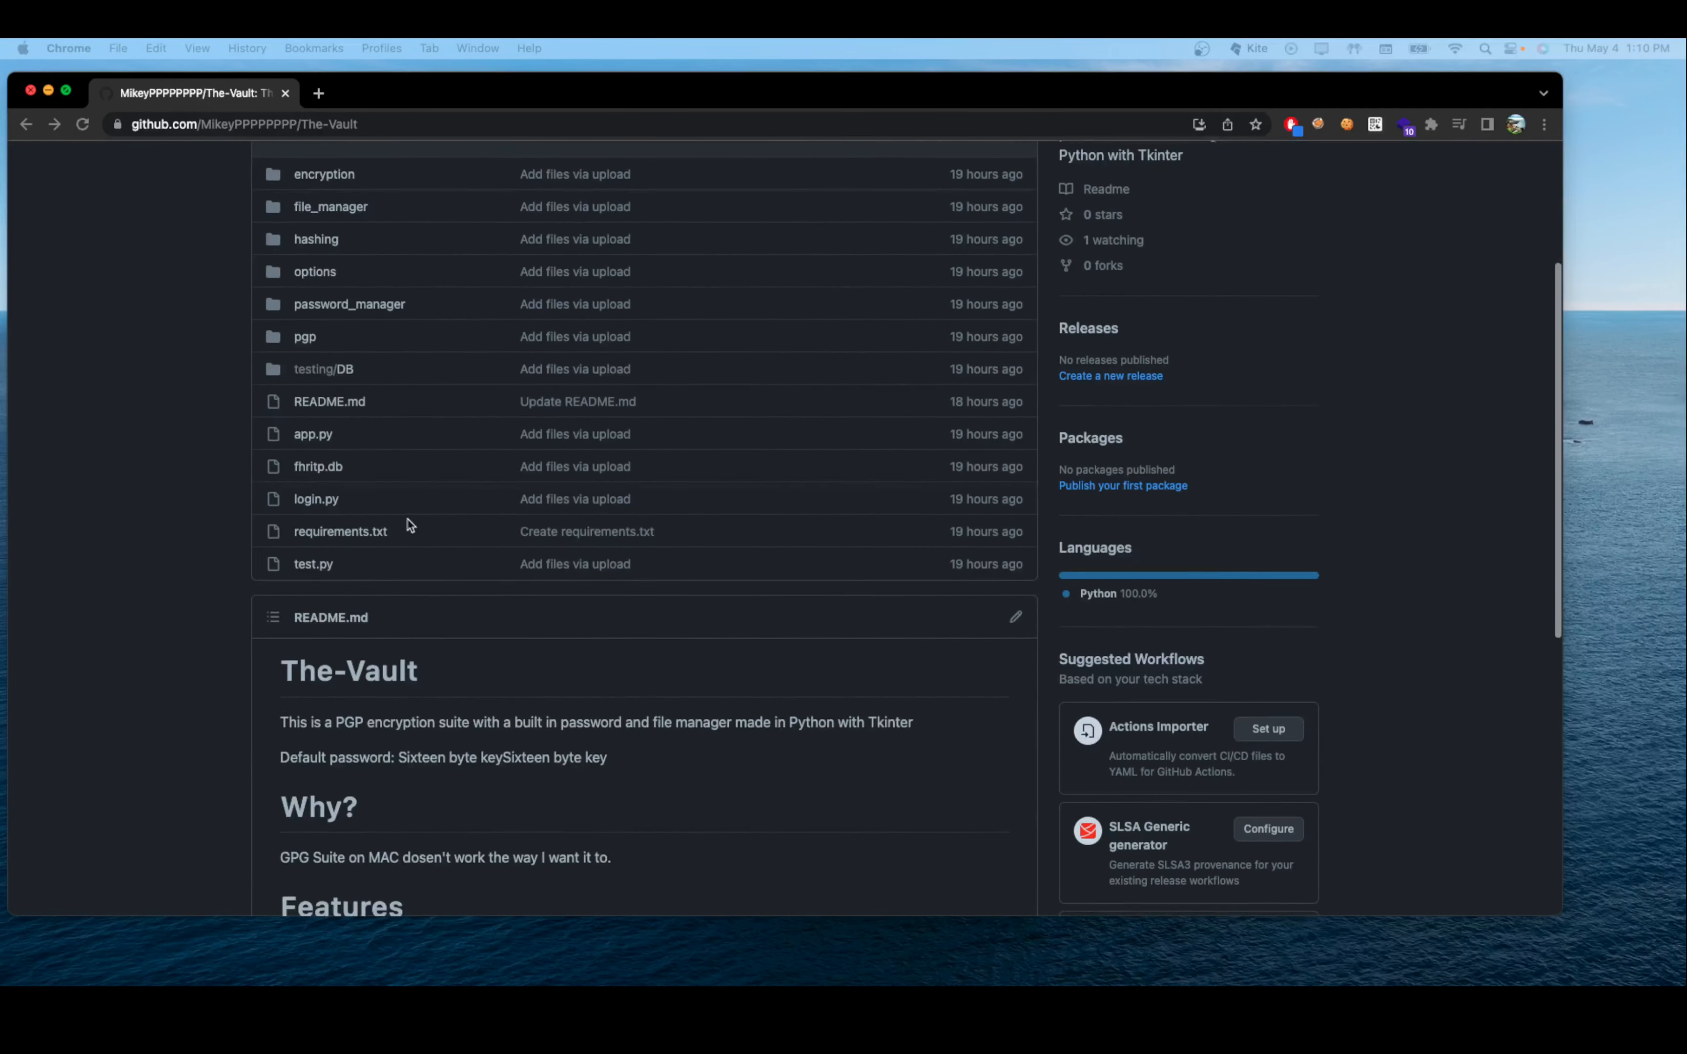
scroll(down, 3)
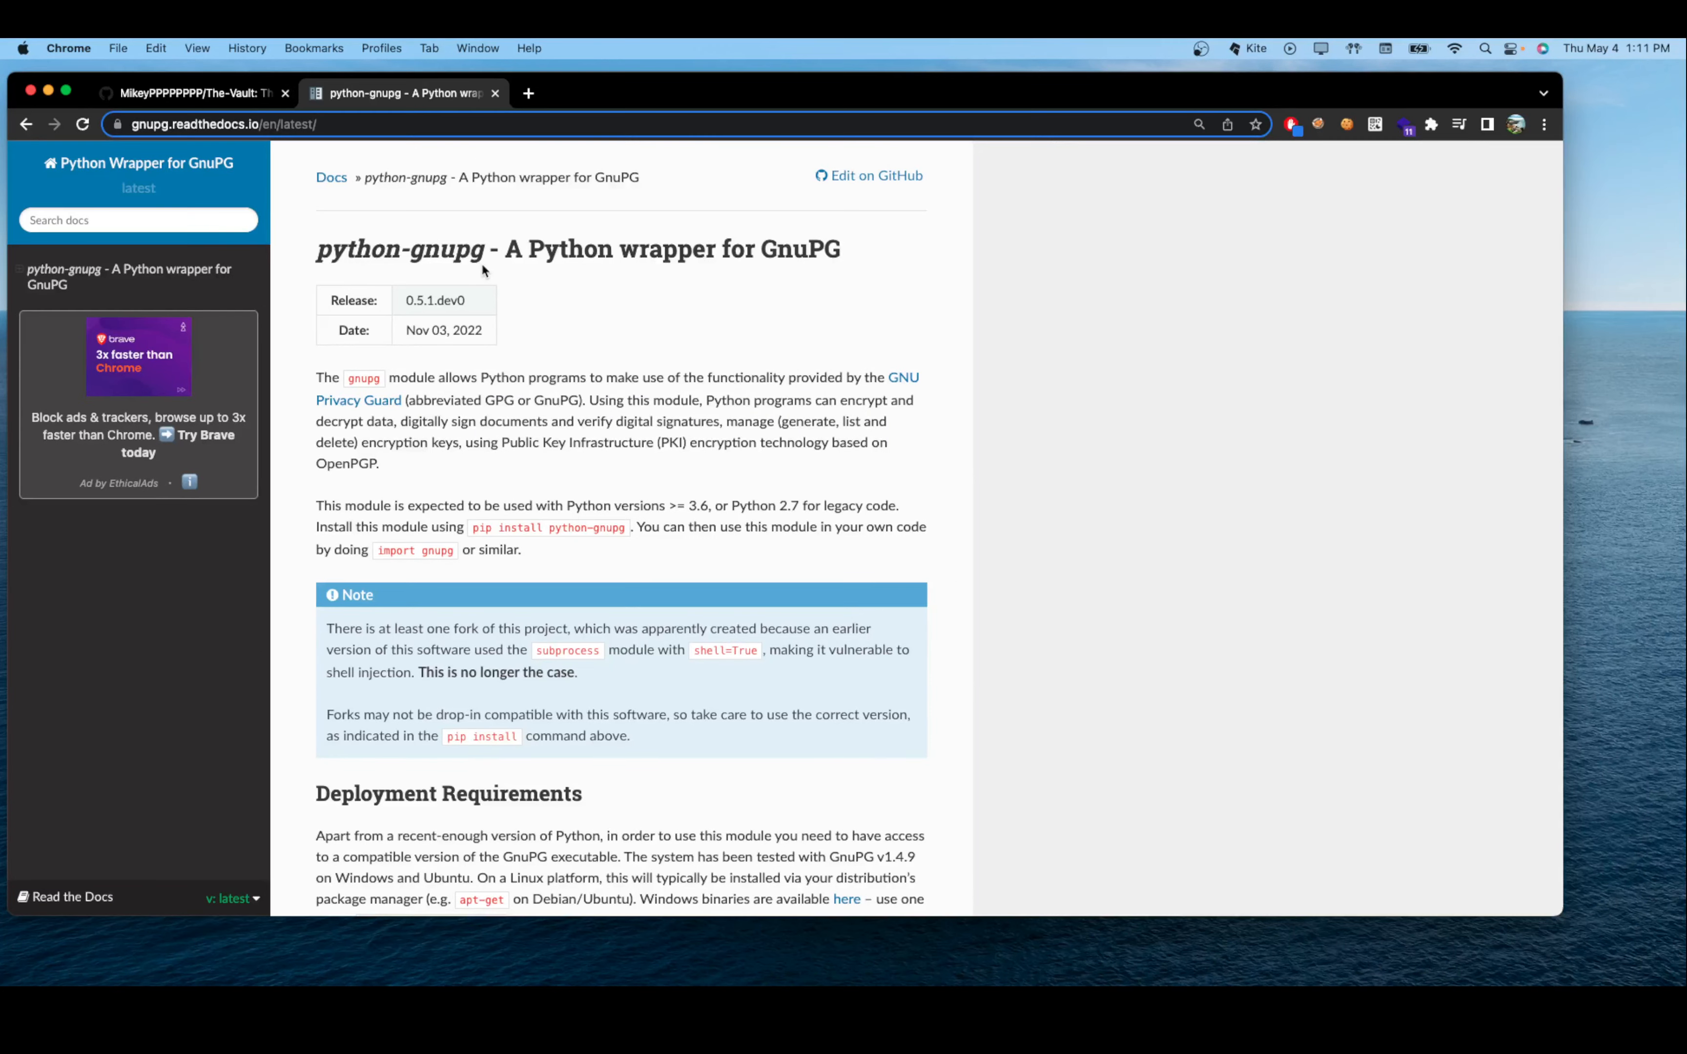
mouse_move(765, 285)
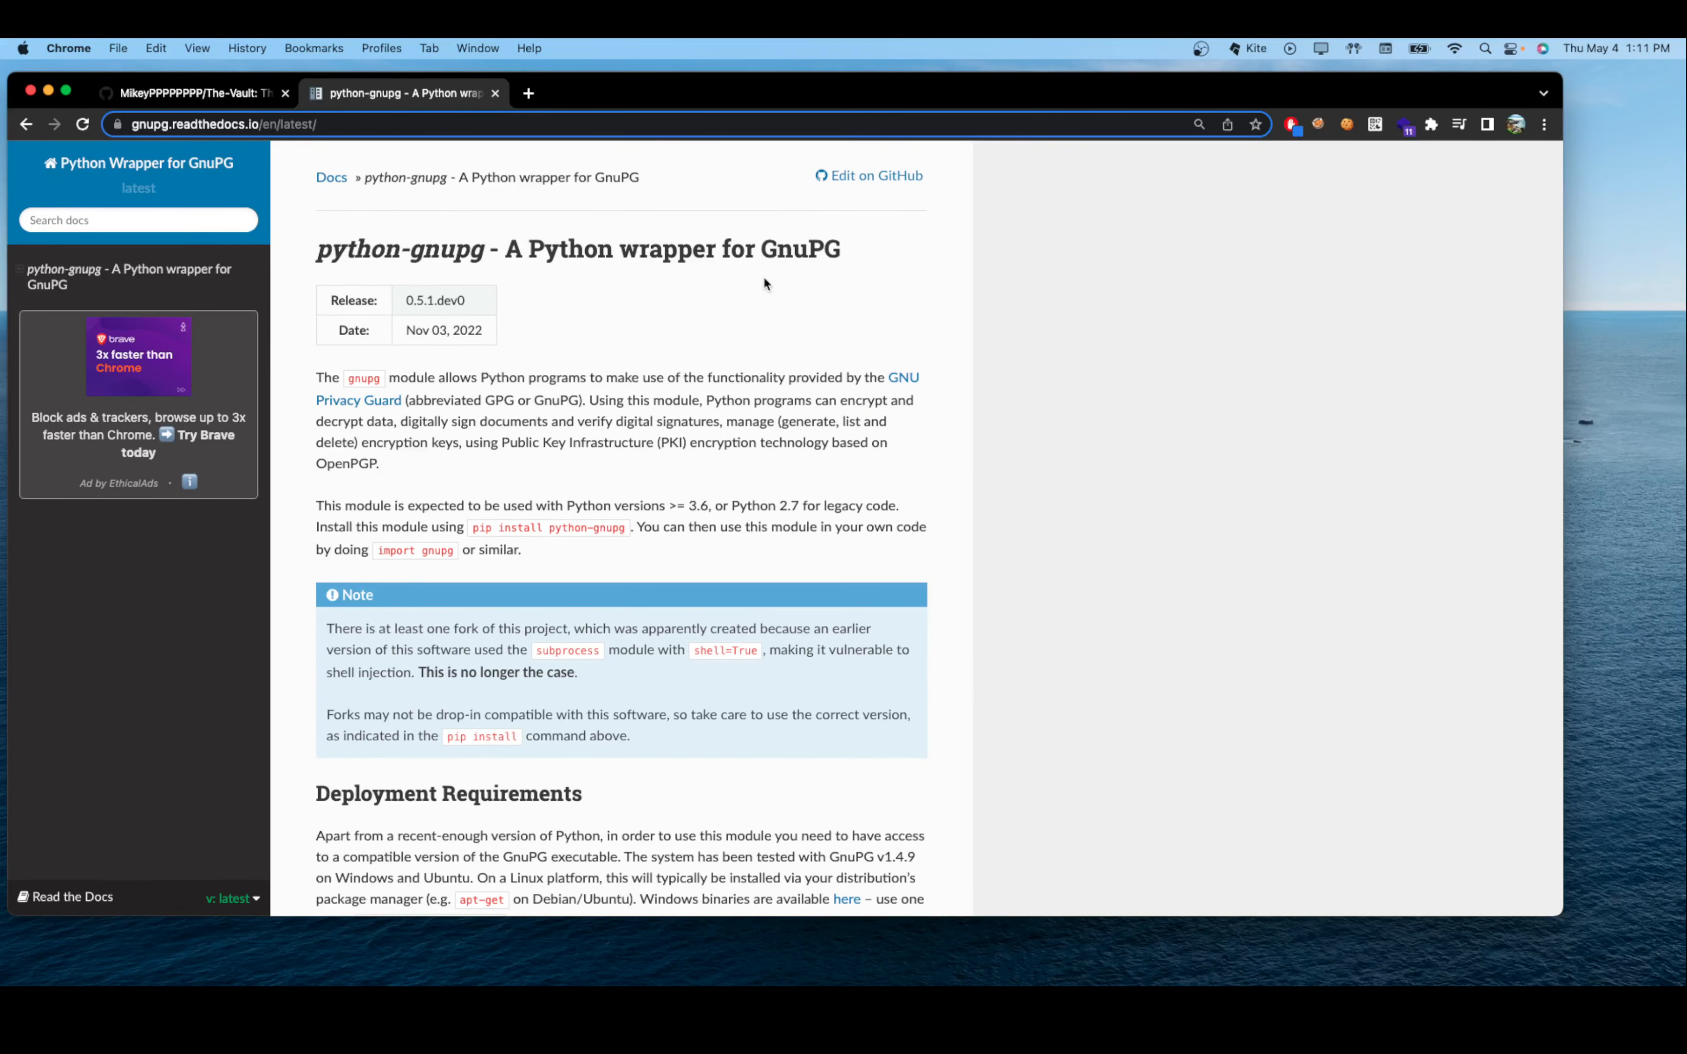
mouse_move(822, 275)
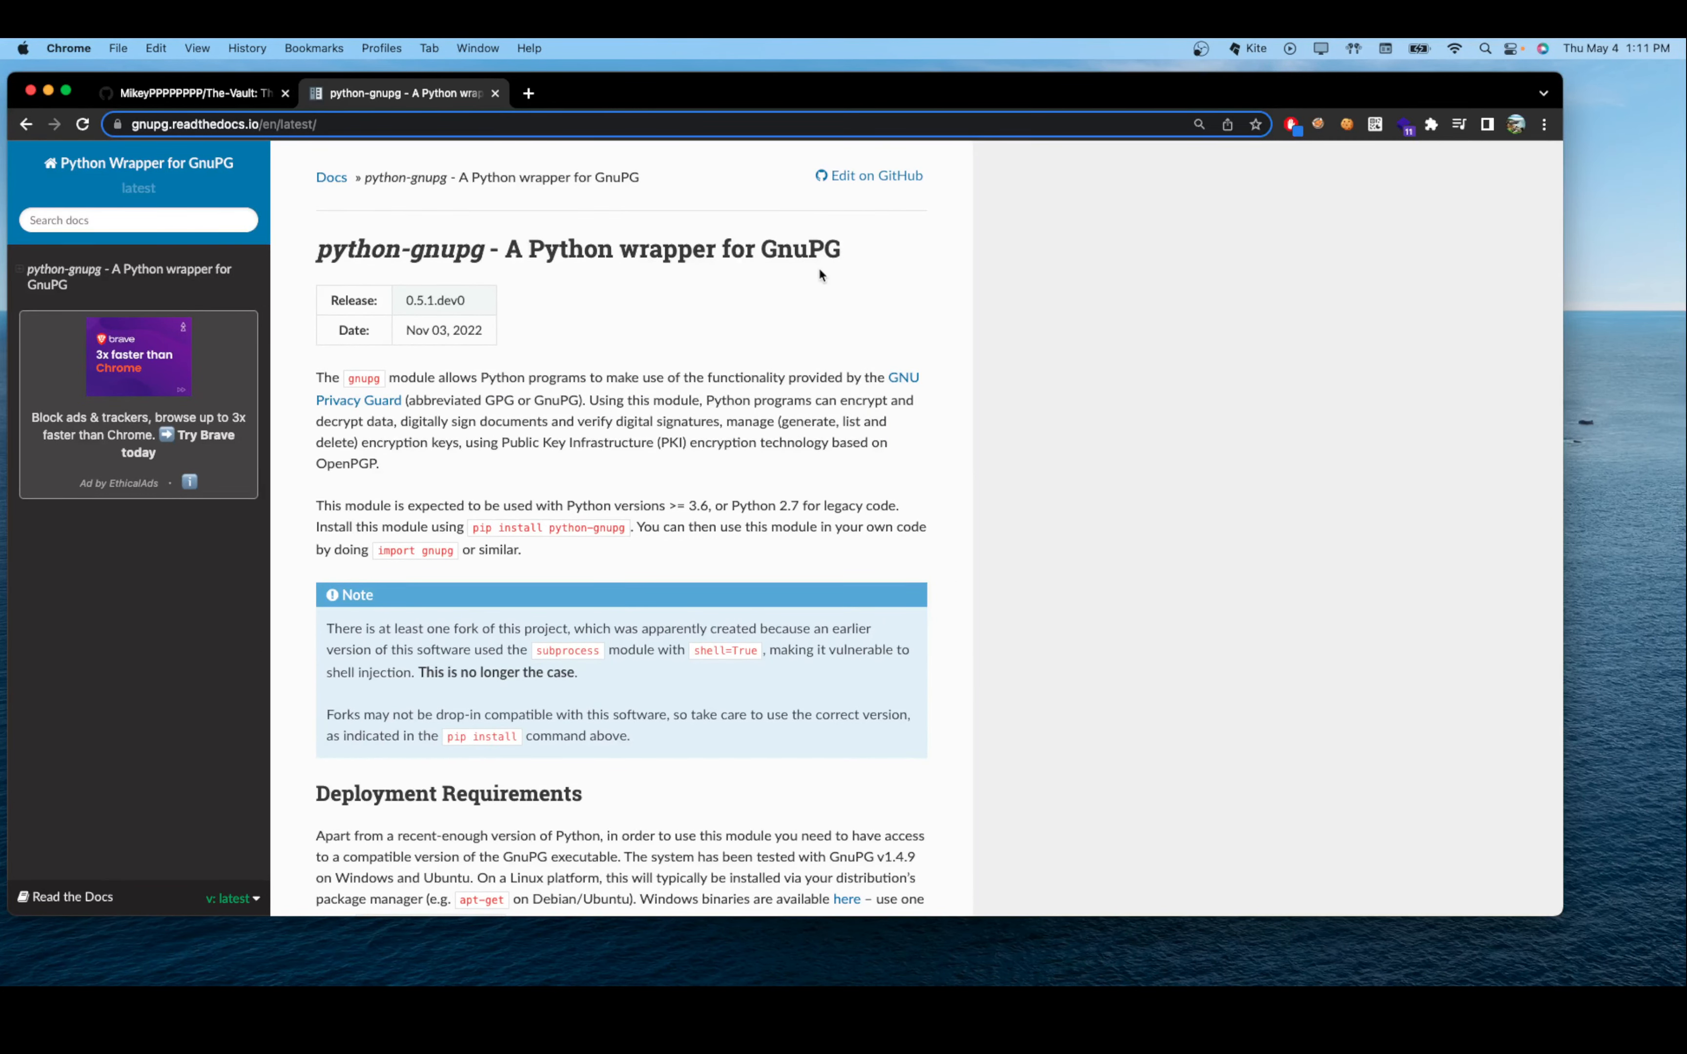
scroll(down, 3)
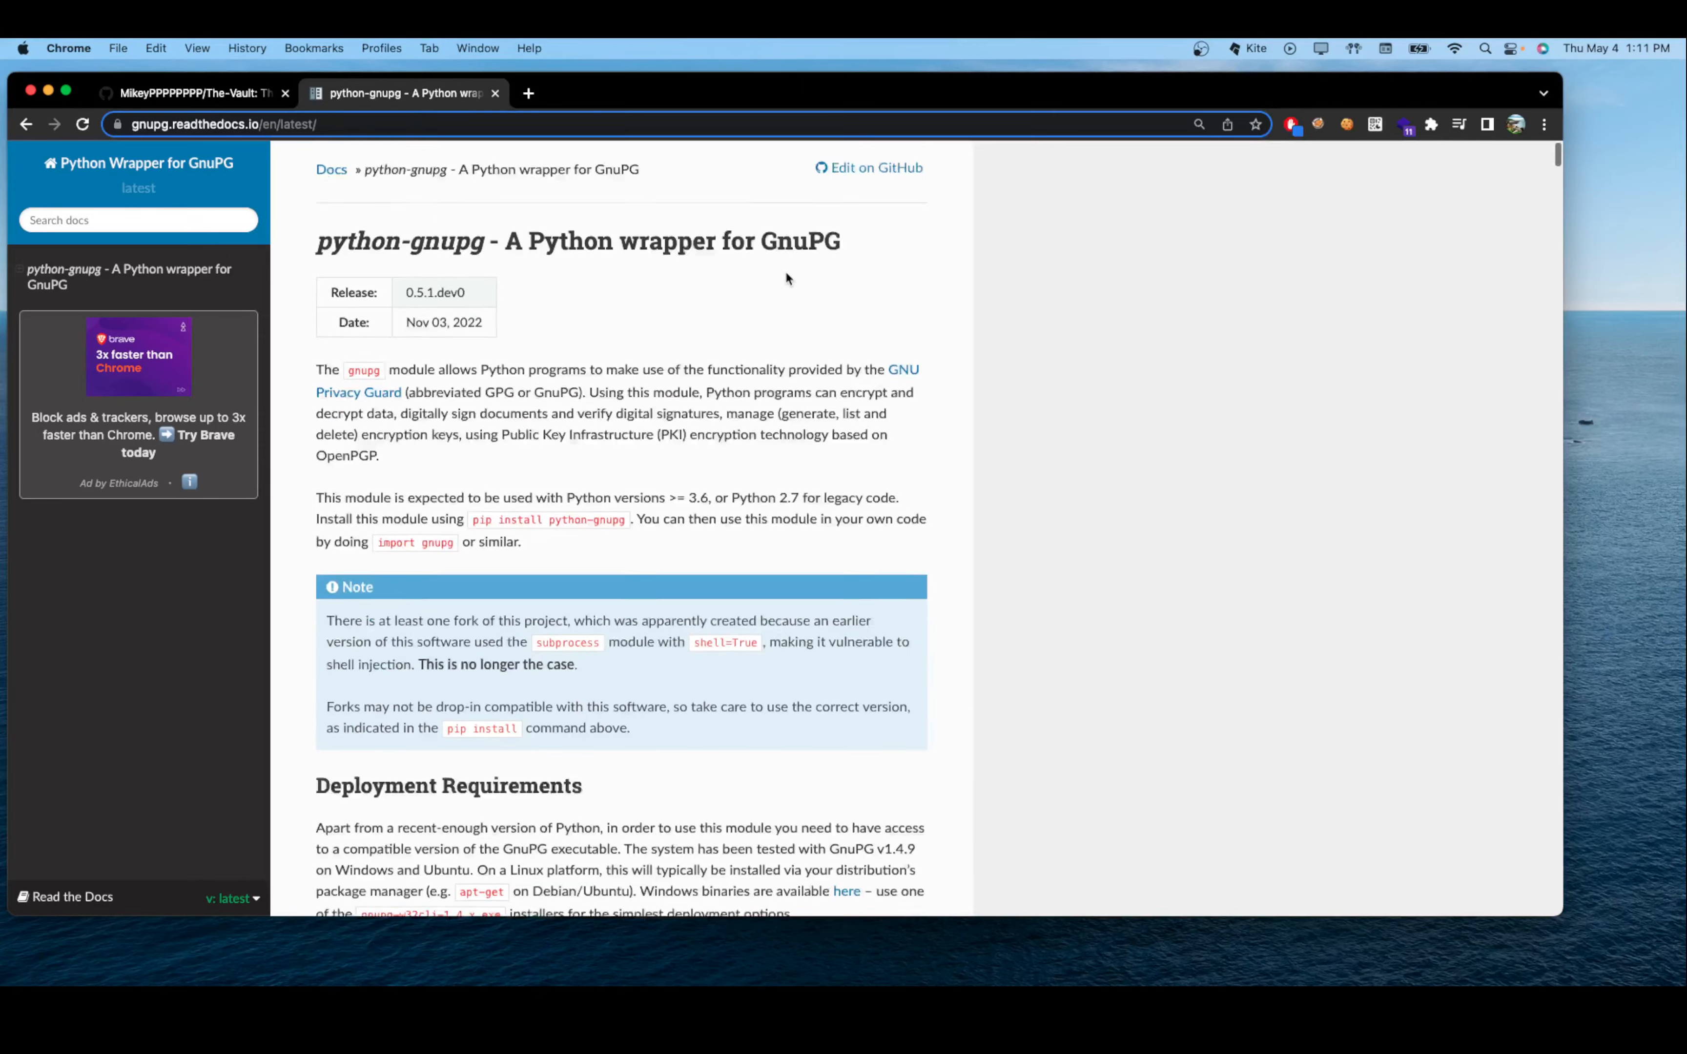
scroll(down, 3)
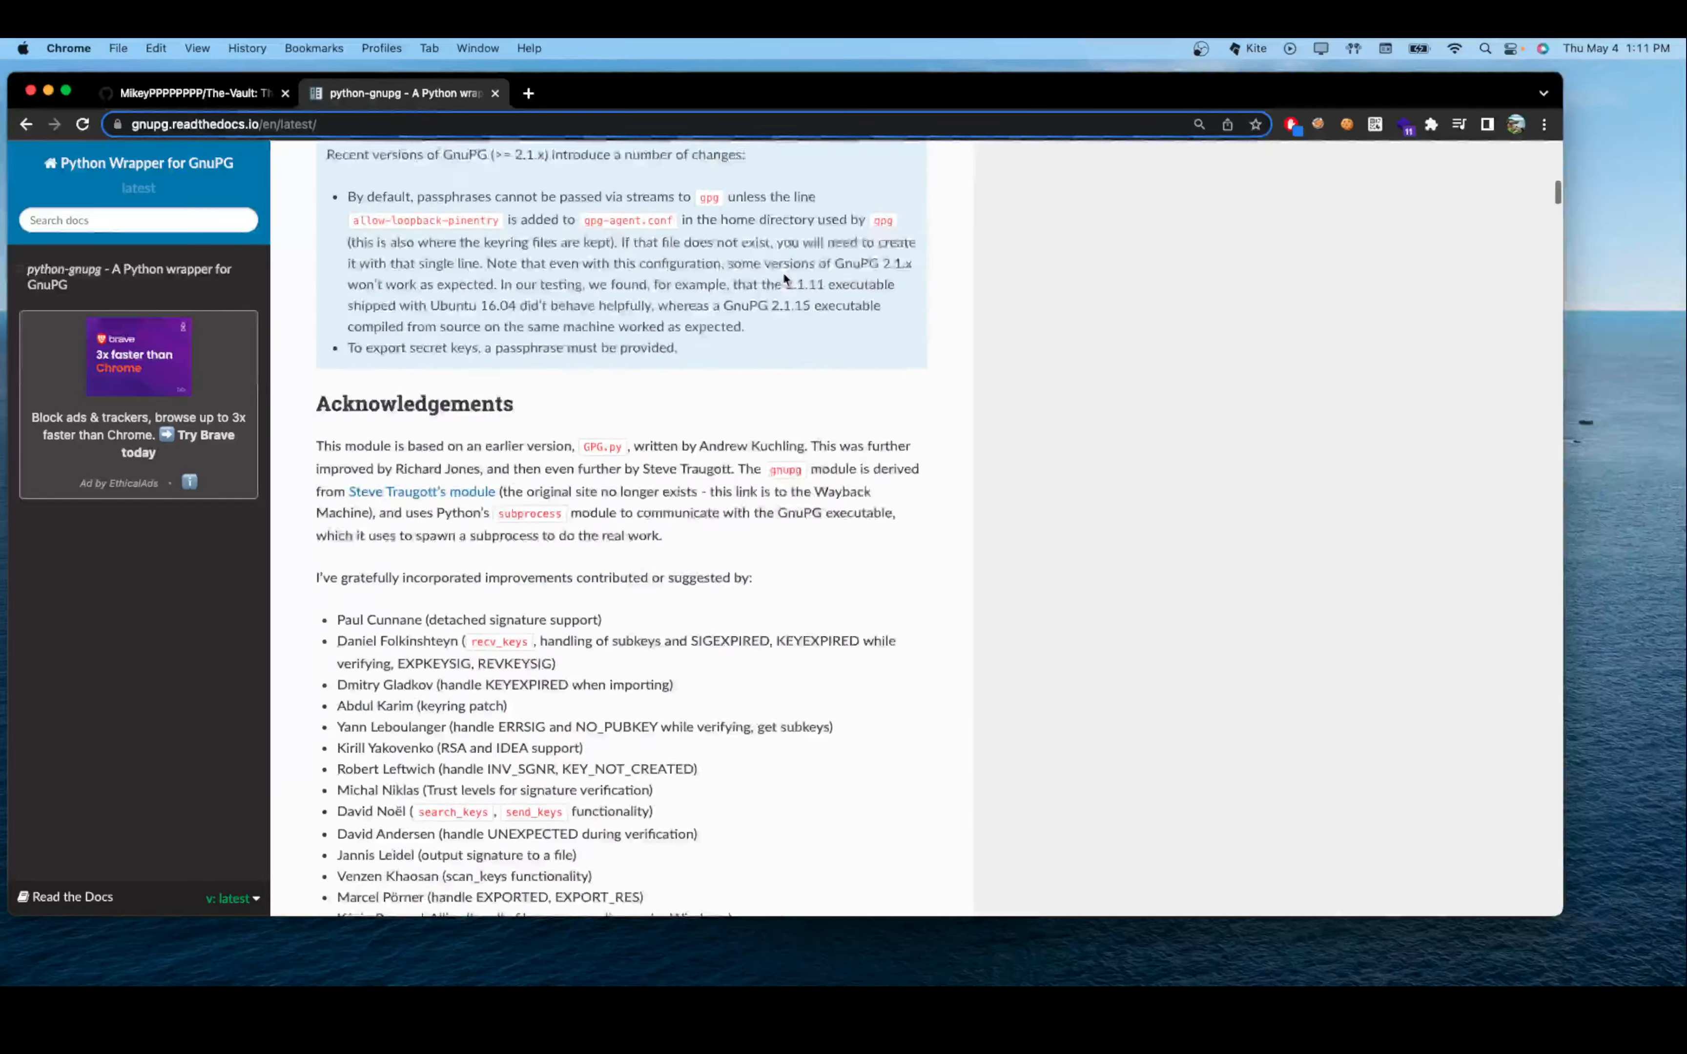
scroll(up, 3)
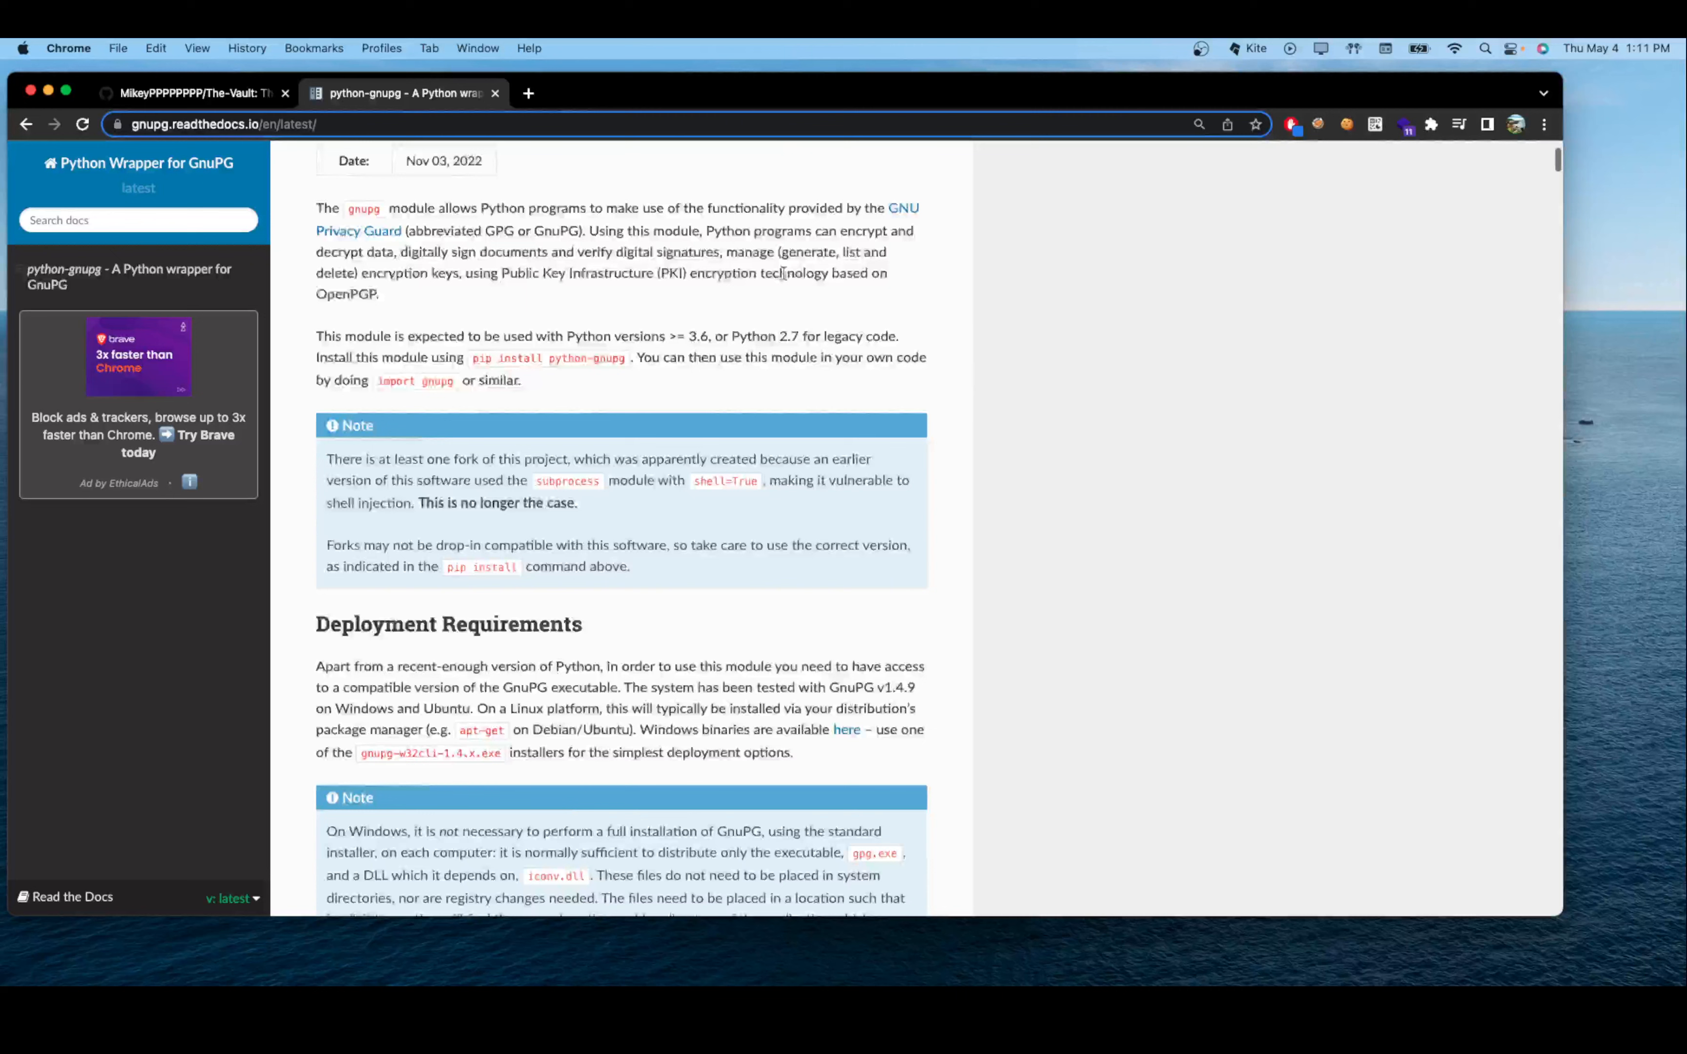
scroll(up, 3)
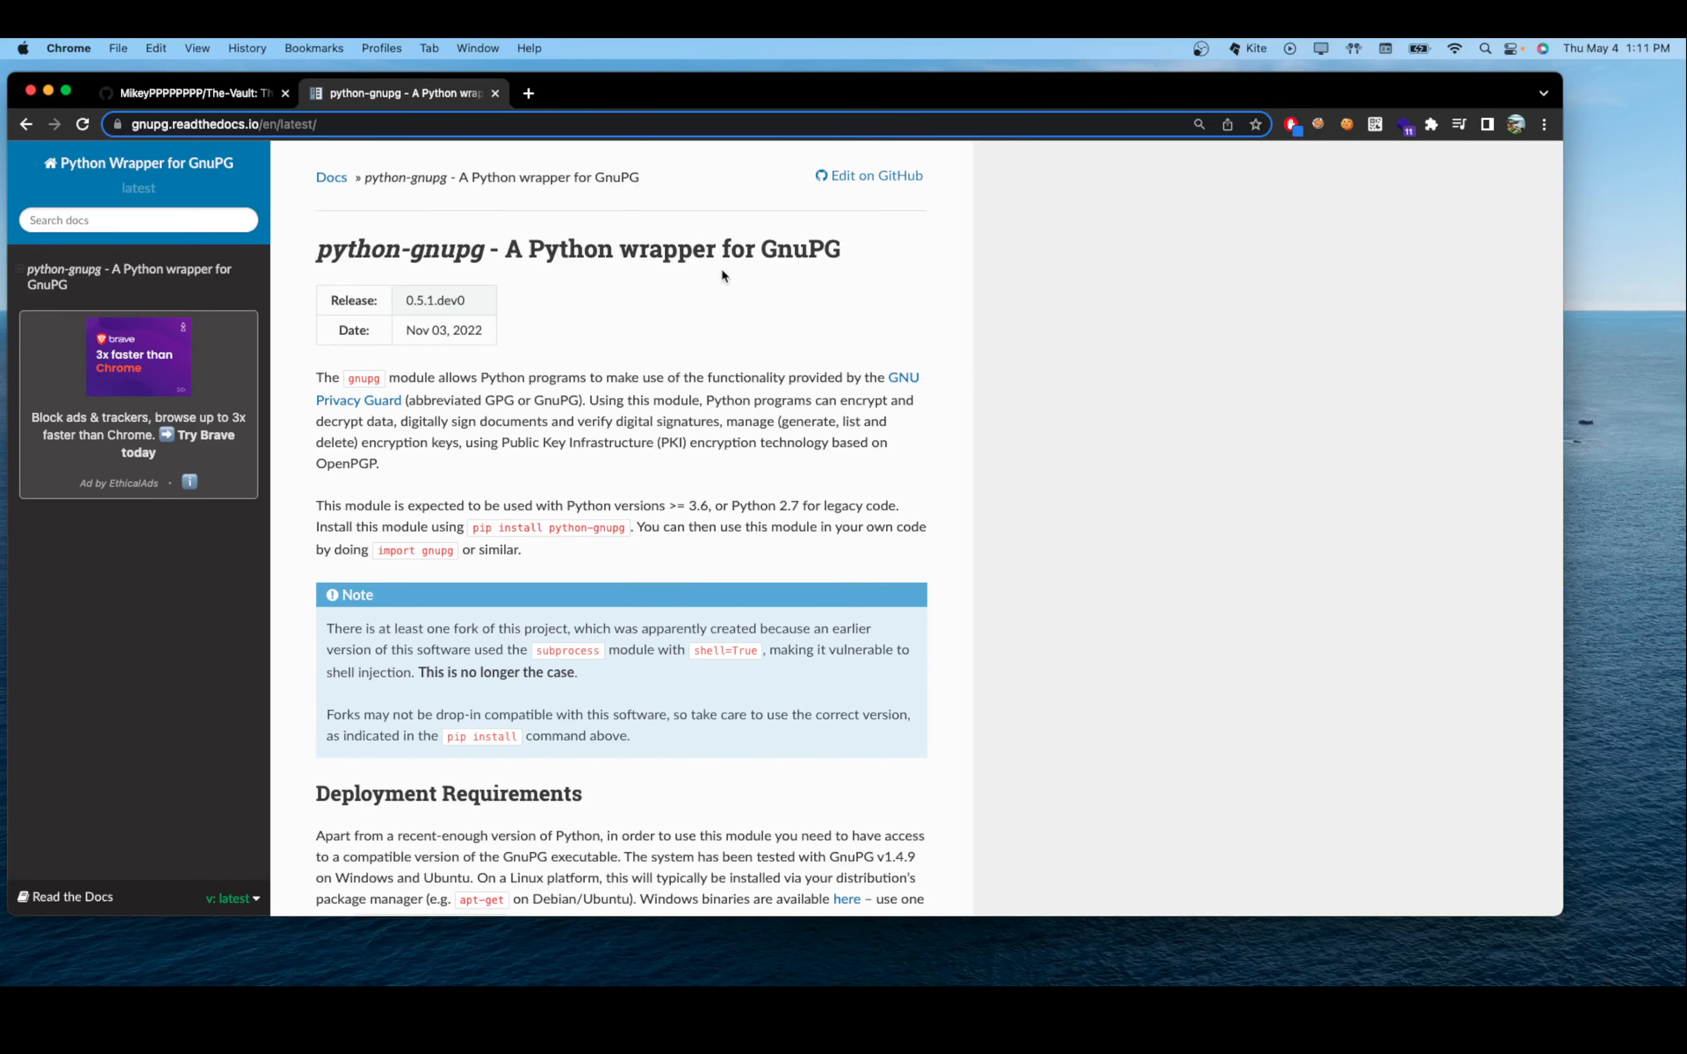
scroll(down, 3)
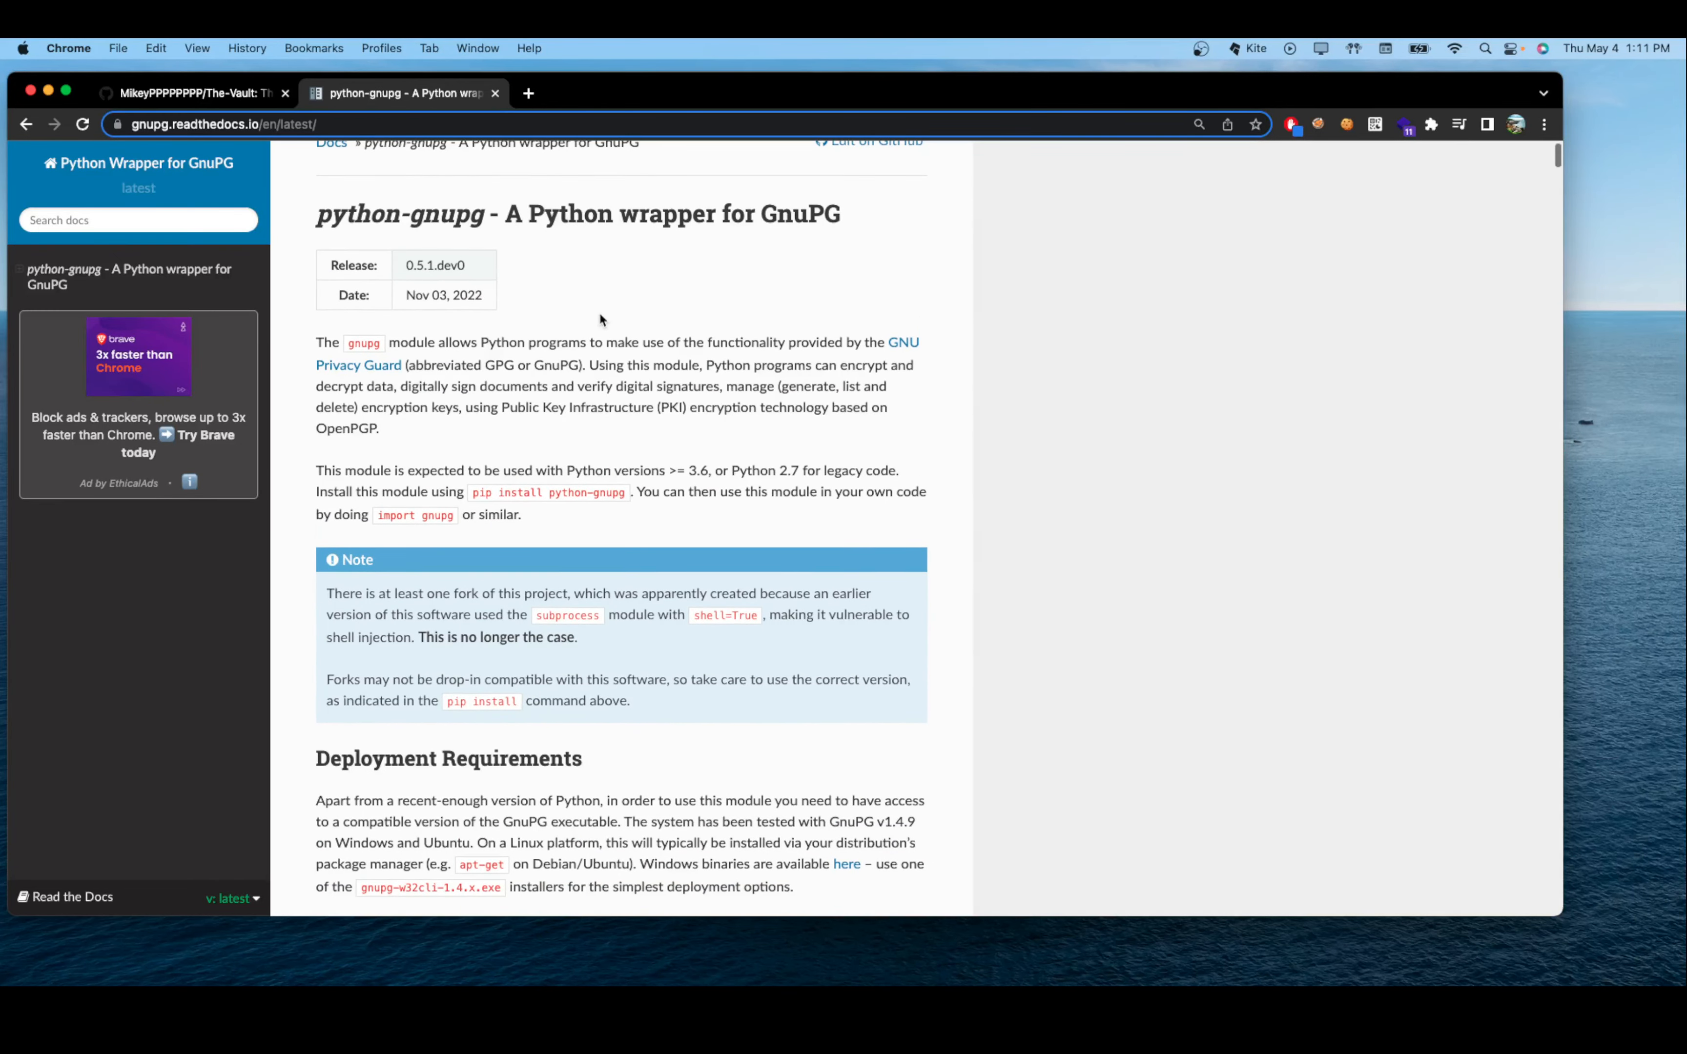
mouse_move(430, 339)
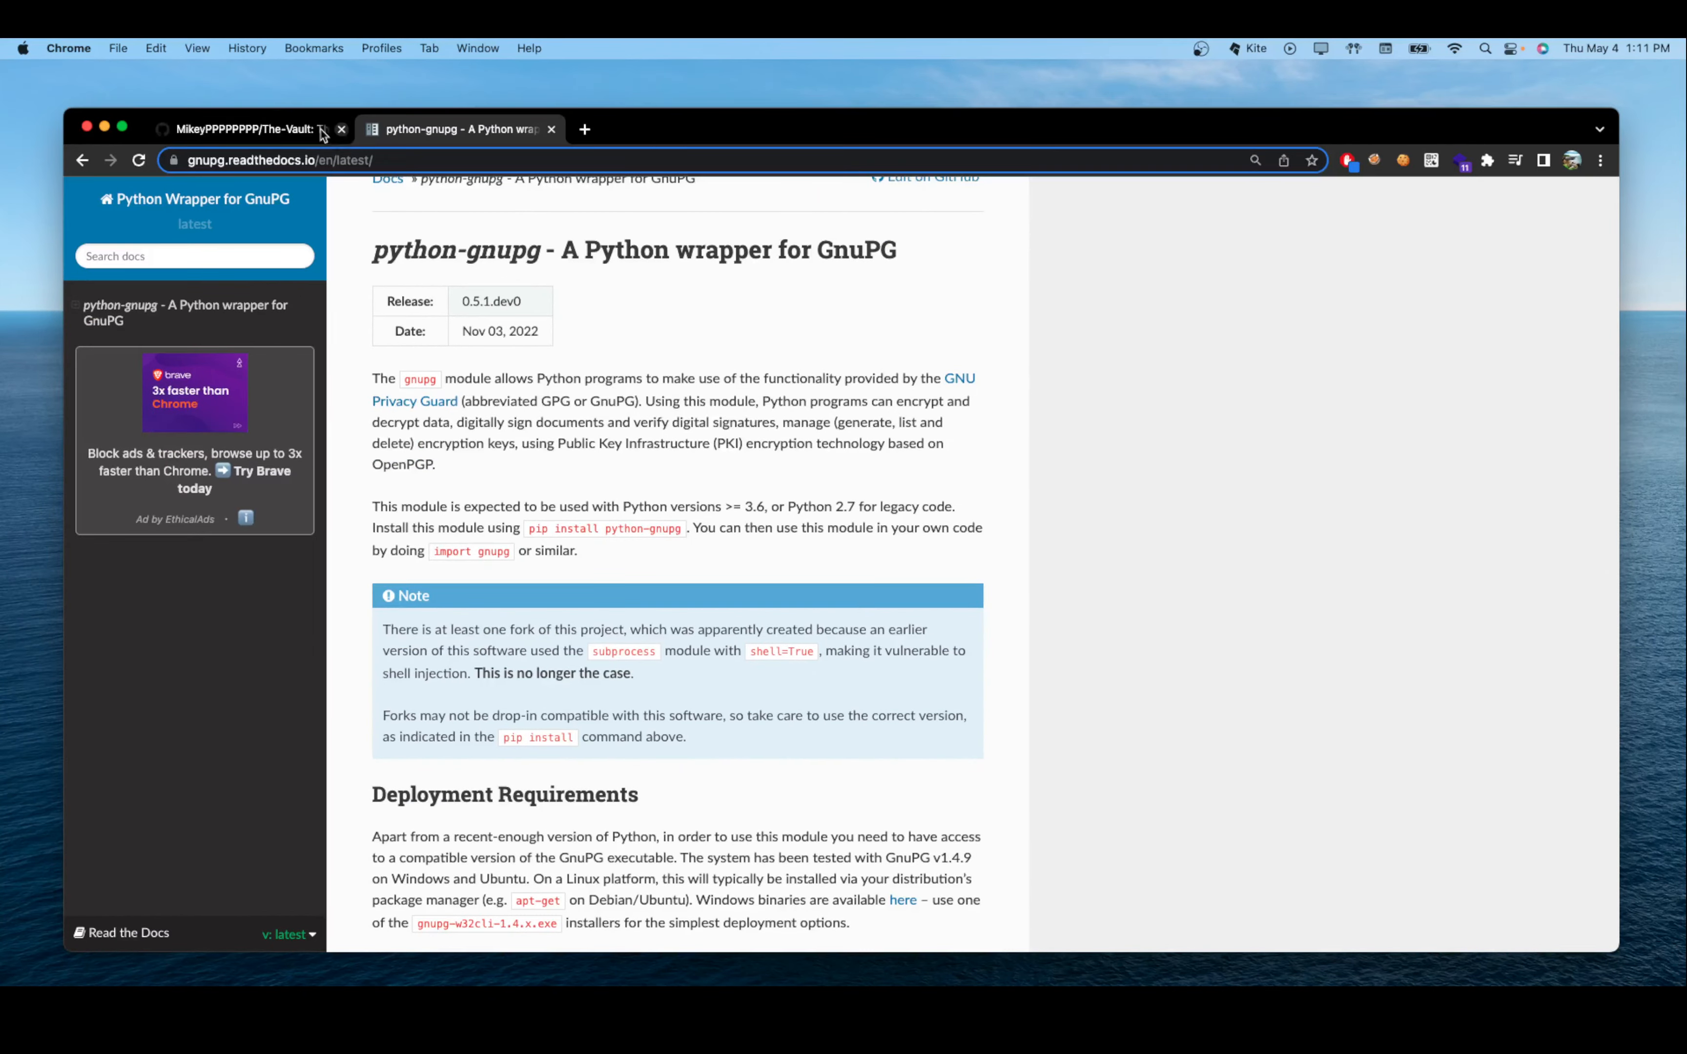
Step: Switch back to The-Vault repository showing its file list and README
click(245, 130)
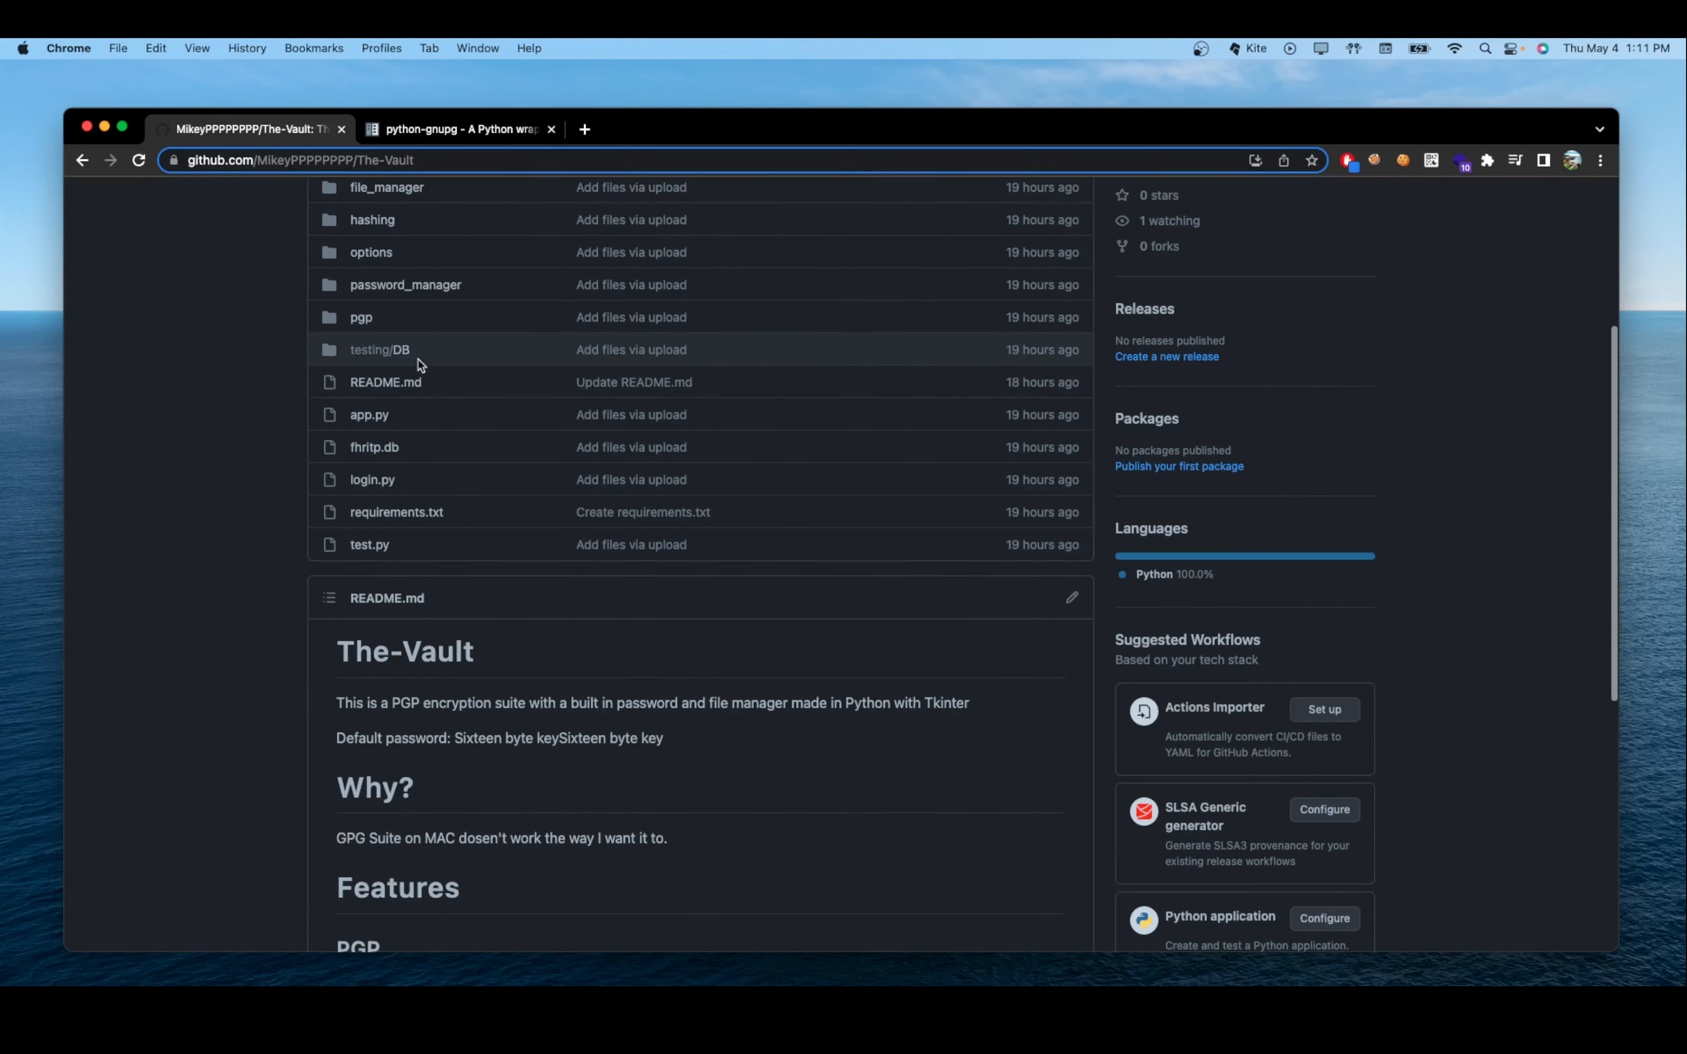
mouse_move(369, 480)
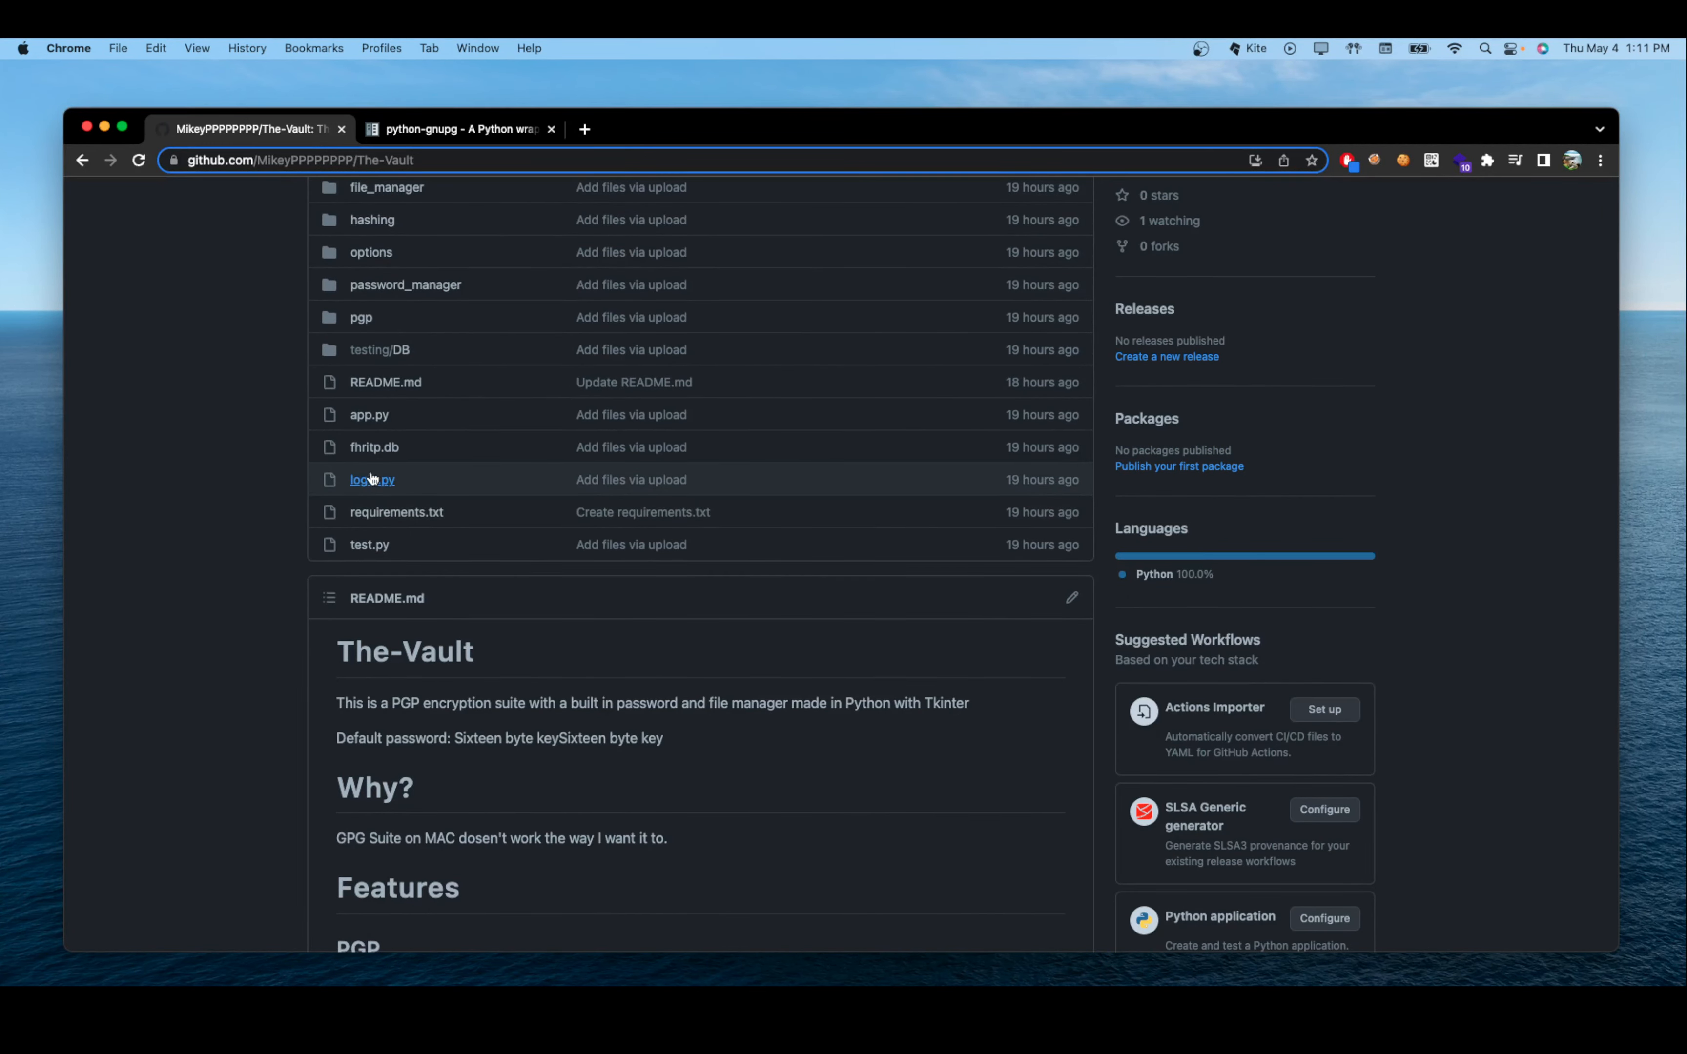
mouse_move(291, 469)
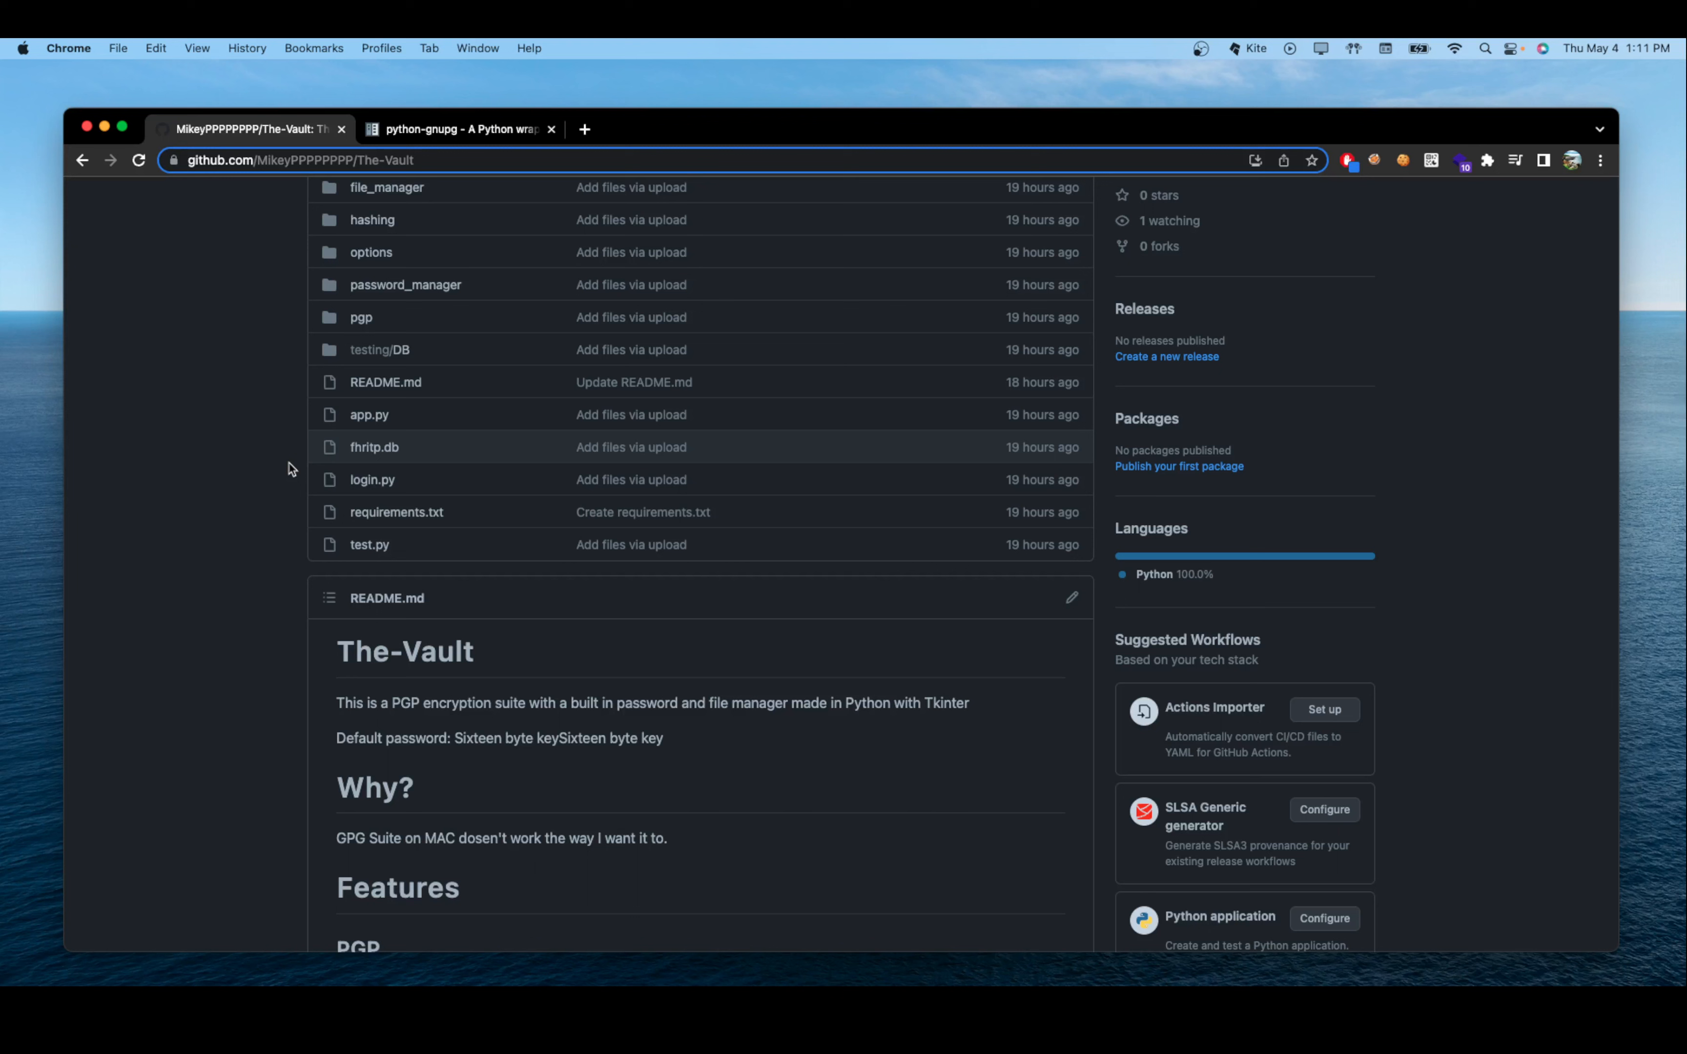
mouse_move(134, 678)
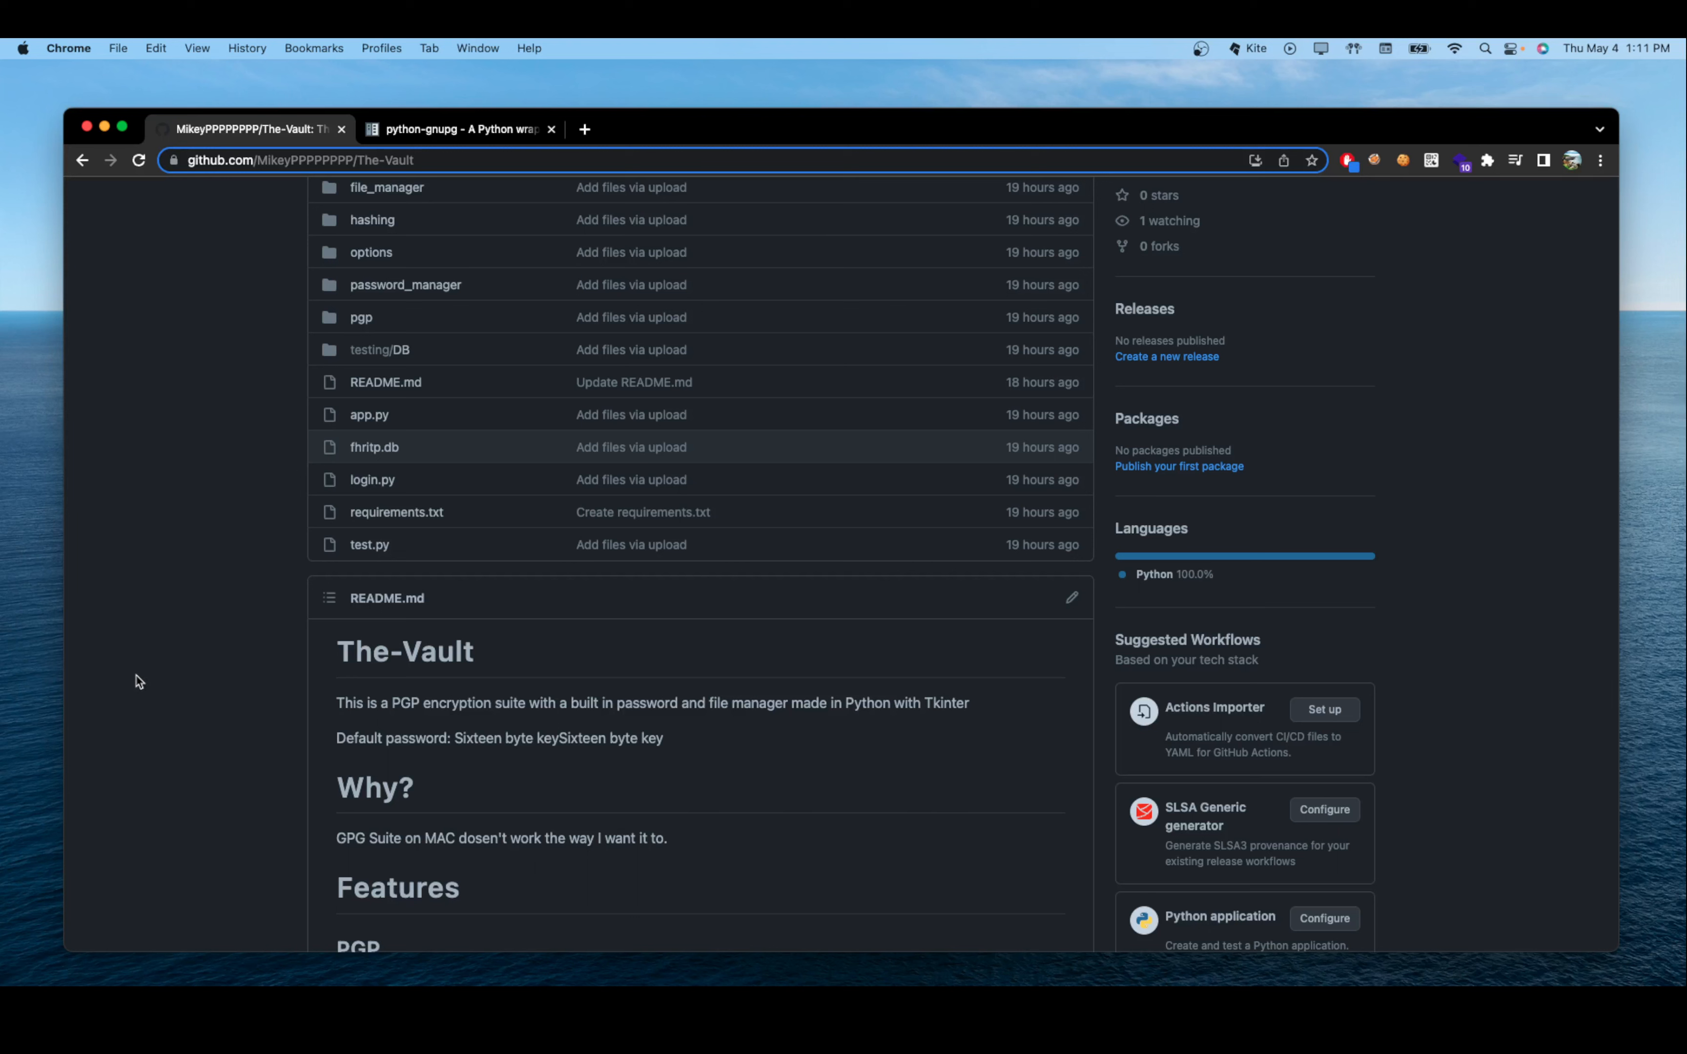